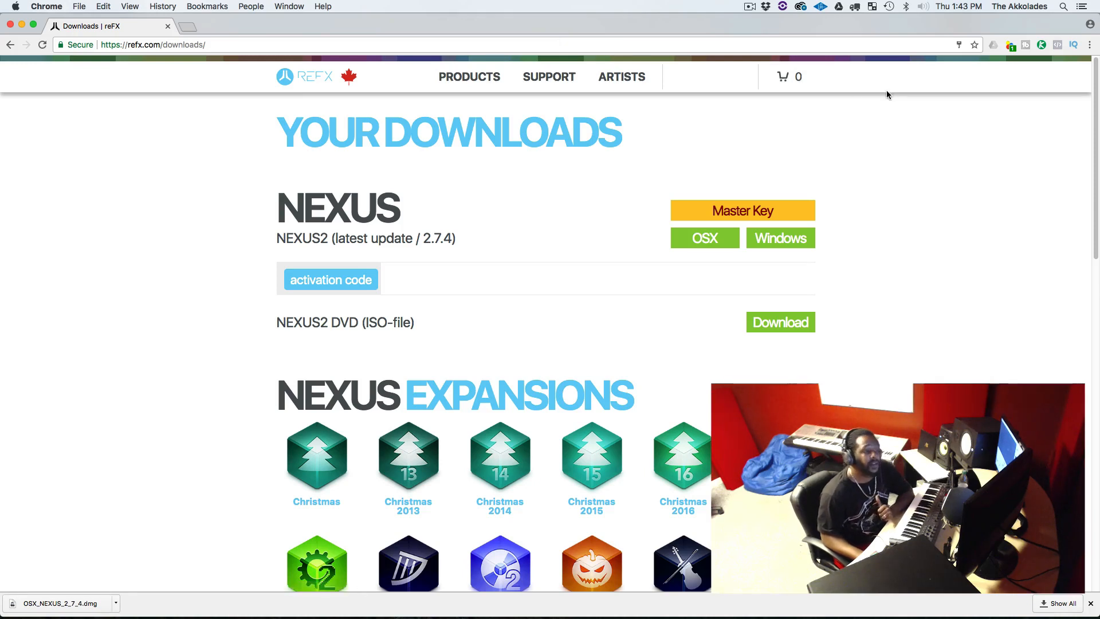
{"action": "mouse_move", "coordinate": [906, 127]}
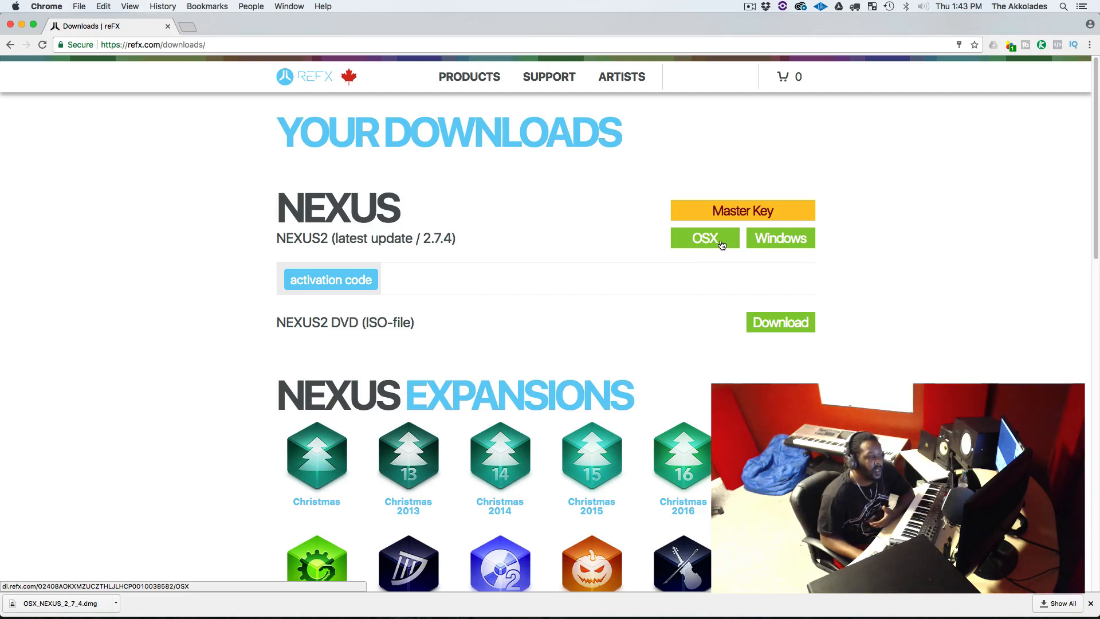
Download the Nexus 2.7.4 OSX disk image from the reFX Your Downloads page.
{"action": "left_click", "coordinate": [705, 238]}
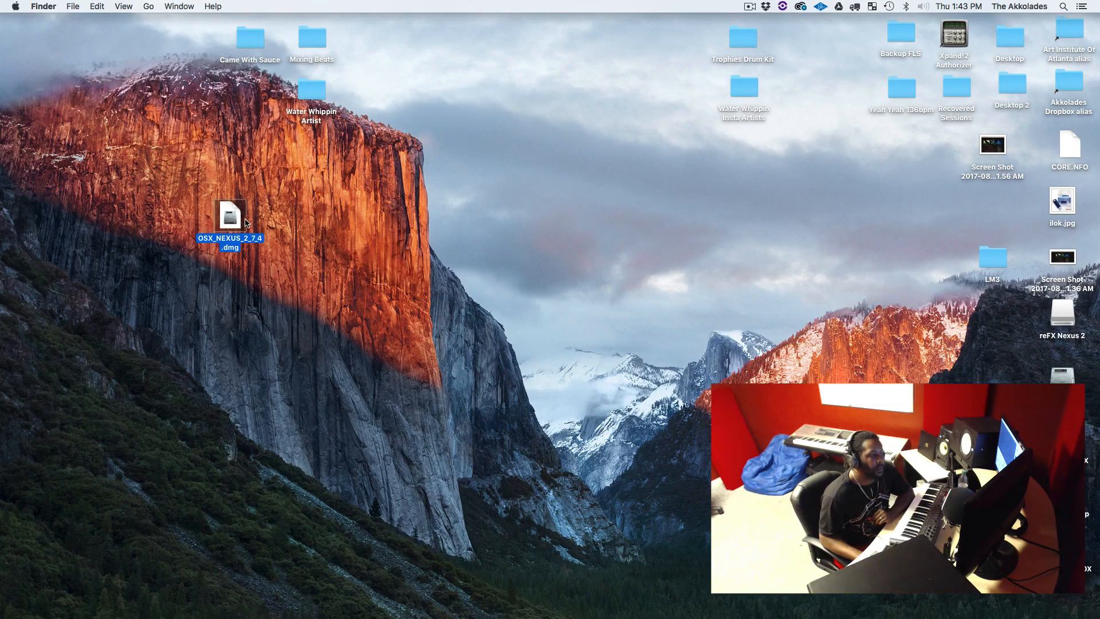
Move OSX_NEXUS_2_7_4.dmg to the desktop centre and mount the disk image.
{"action": "left_click_drag", "start_coordinate": [231, 217], "coordinate": [518, 202]}
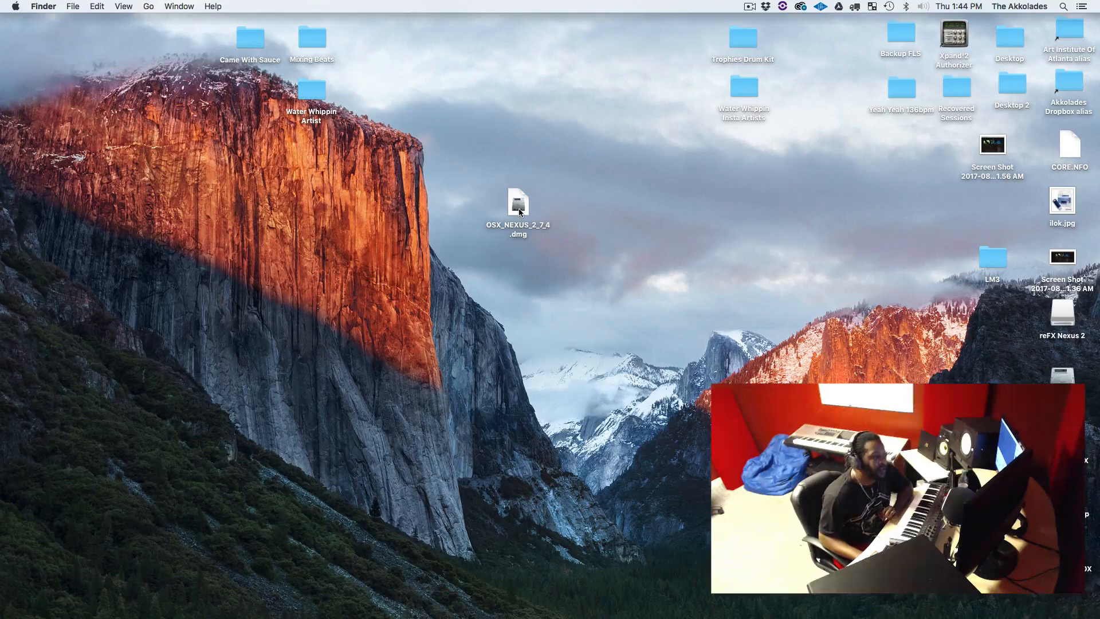
{"action": "left_click", "coordinate": [517, 204]}
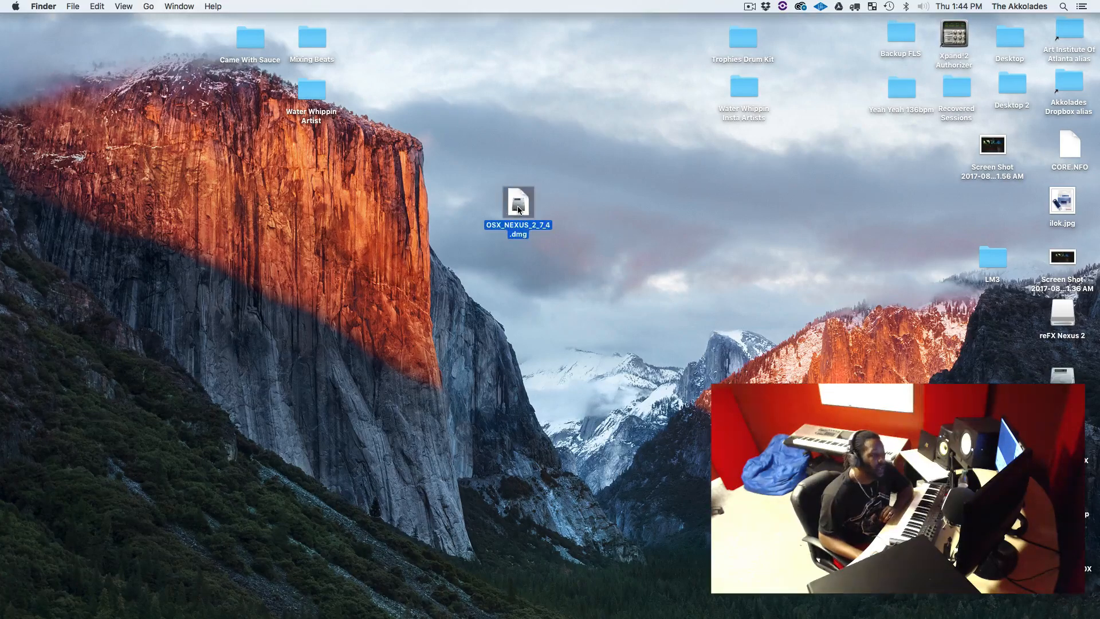
{"action": "double_click", "coordinate": [518, 202]}
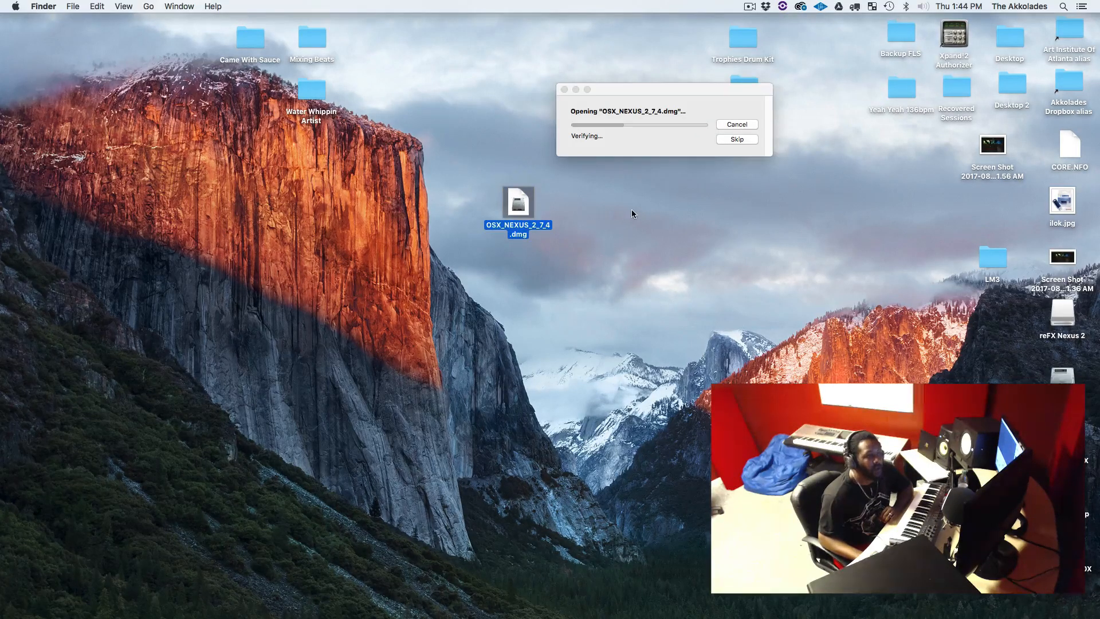
{"action": "mouse_move", "coordinate": [742, 245]}
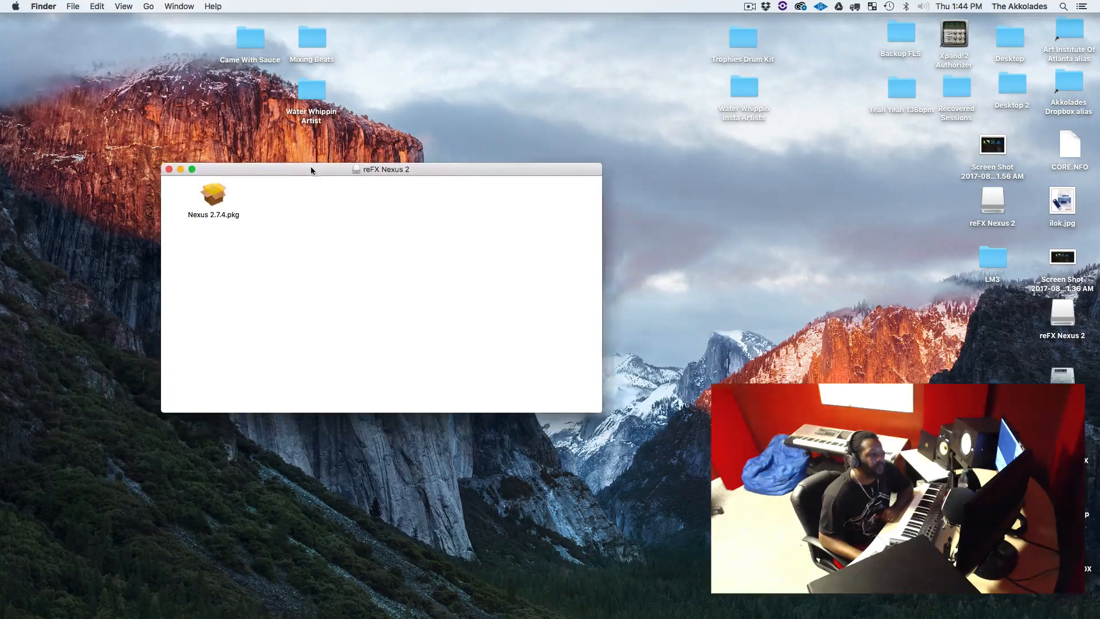
Reposition the reFX Nexus 2 window and launch Nexus 2.7.4.pkg in Installer.
{"action": "left_click_drag", "start_coordinate": [312, 169], "coordinate": [430, 171]}
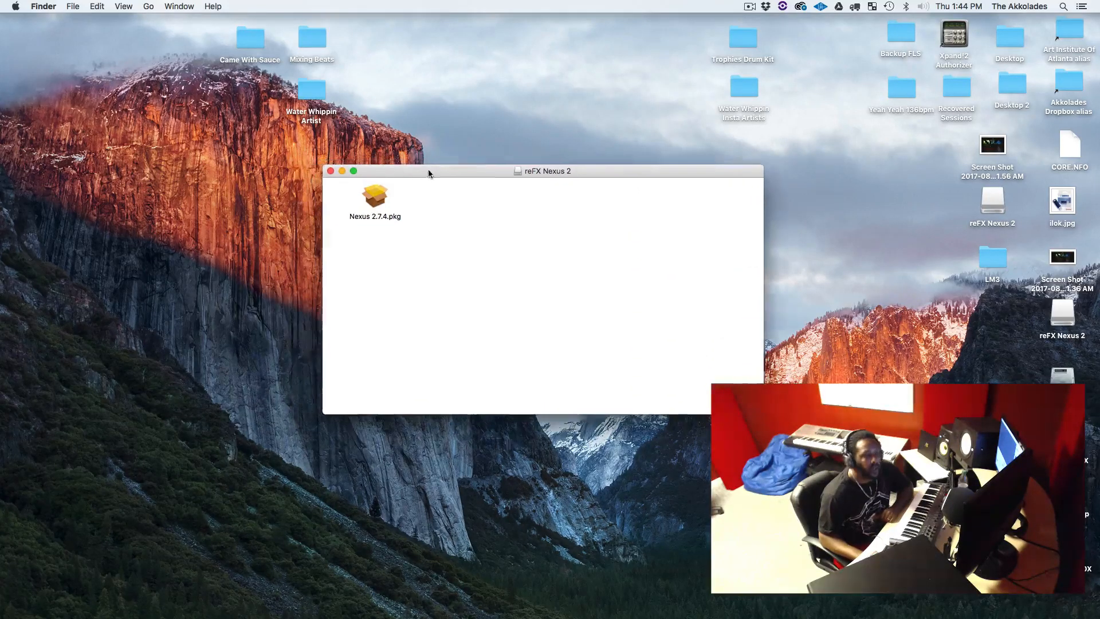
{"action": "left_click_drag", "start_coordinate": [429, 171], "coordinate": [484, 172]}
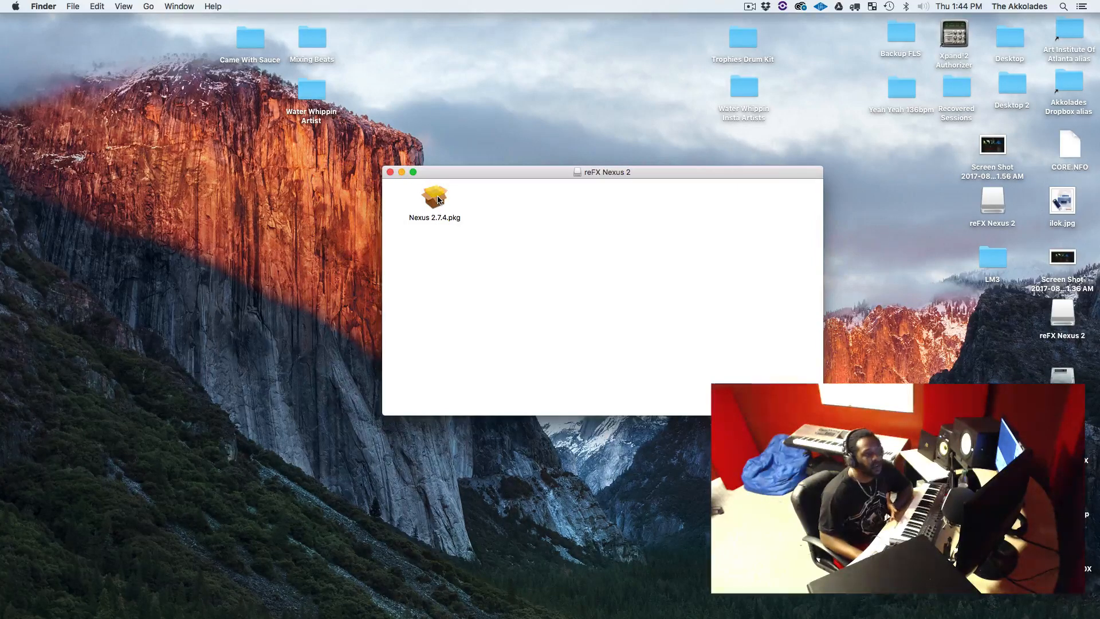
{"action": "left_click", "coordinate": [435, 198]}
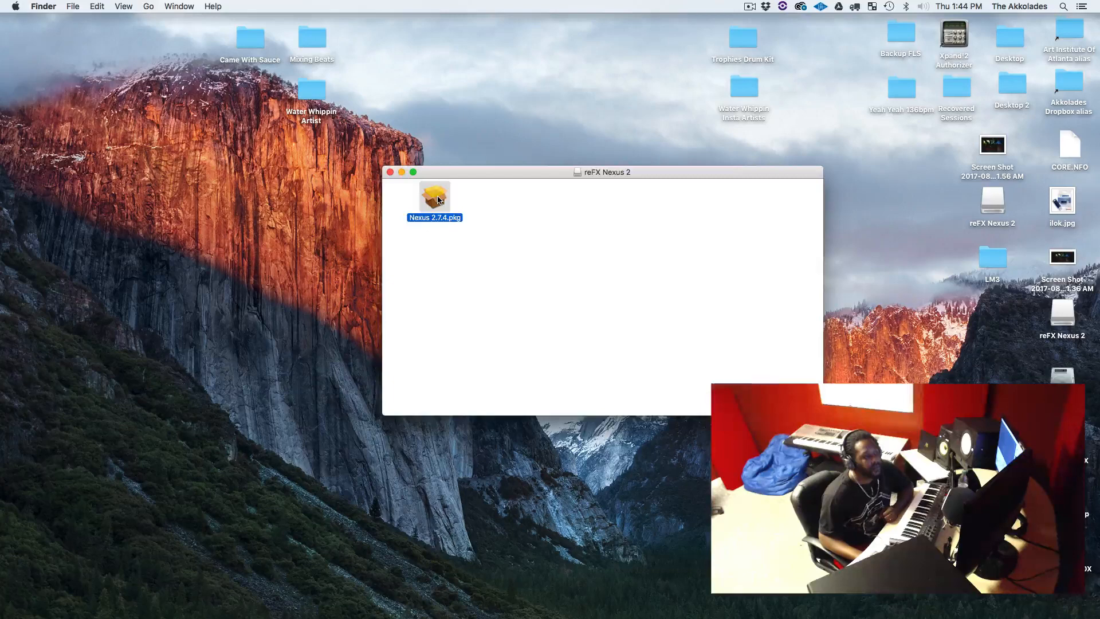
{"action": "double_click", "coordinate": [435, 195]}
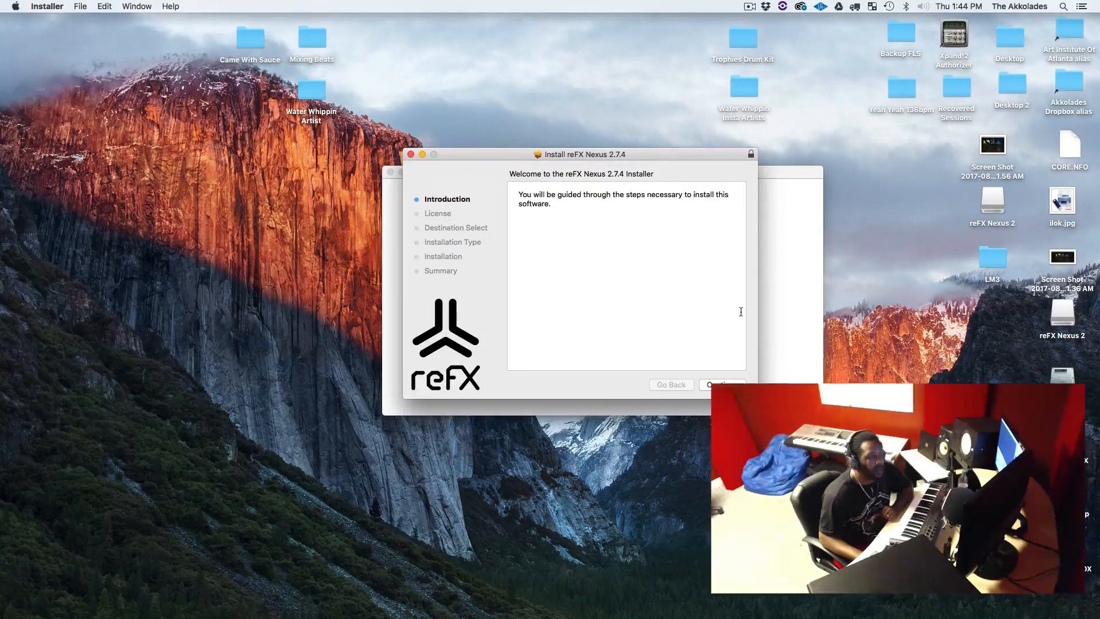
Continue past the introduction and agree to the Nexus licence terms.
{"action": "left_click", "coordinate": [722, 386]}
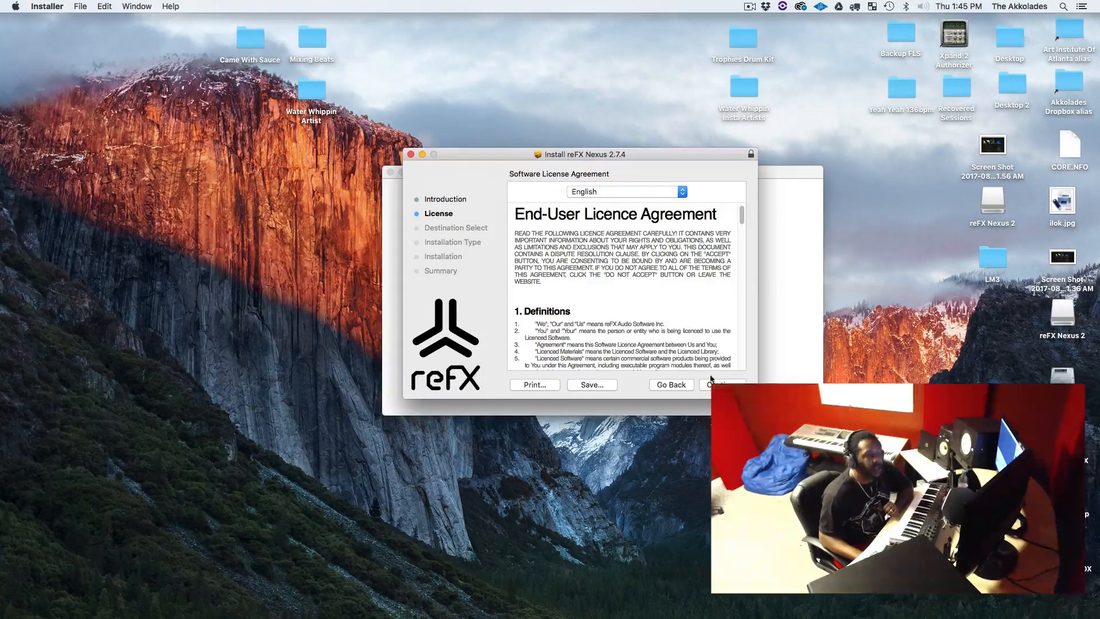
{"action": "left_click", "coordinate": [724, 385]}
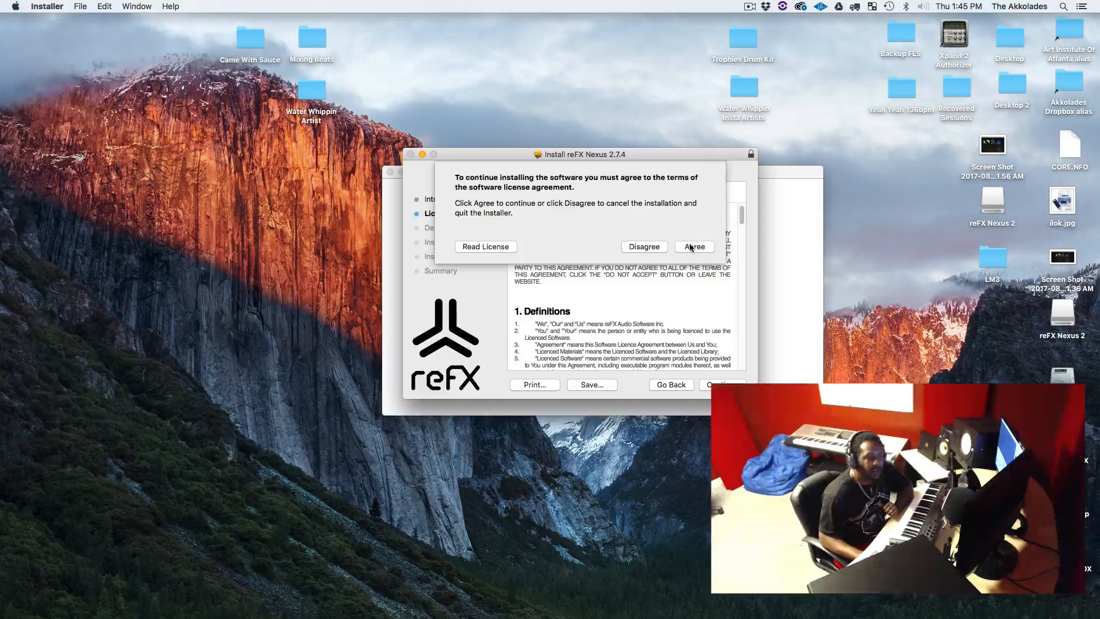
{"action": "left_click", "coordinate": [693, 246]}
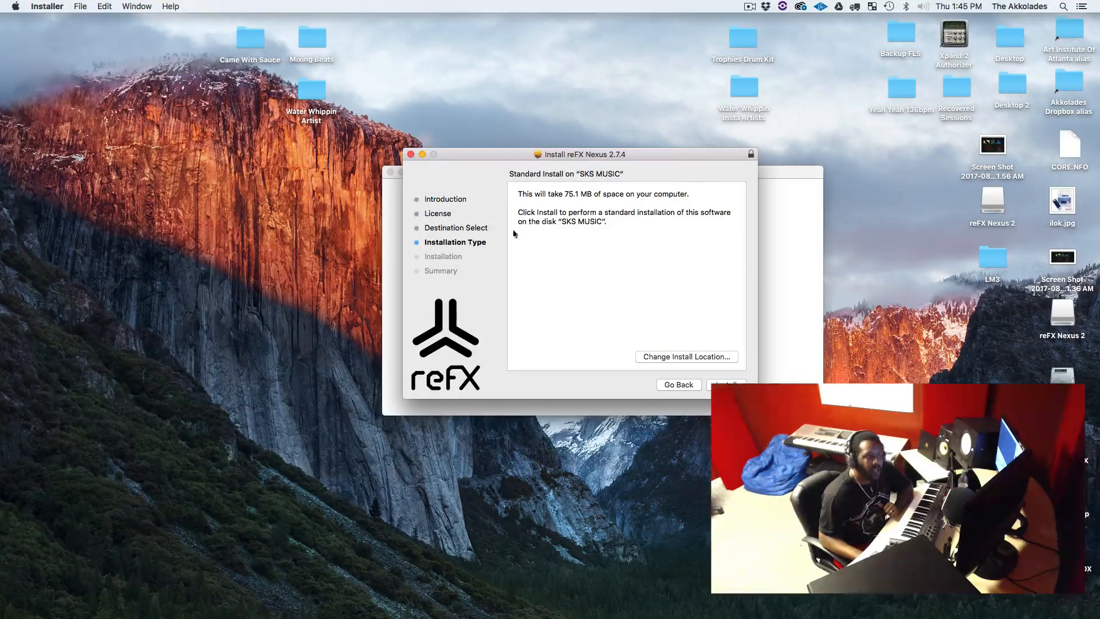
{"action": "mouse_move", "coordinate": [600, 204]}
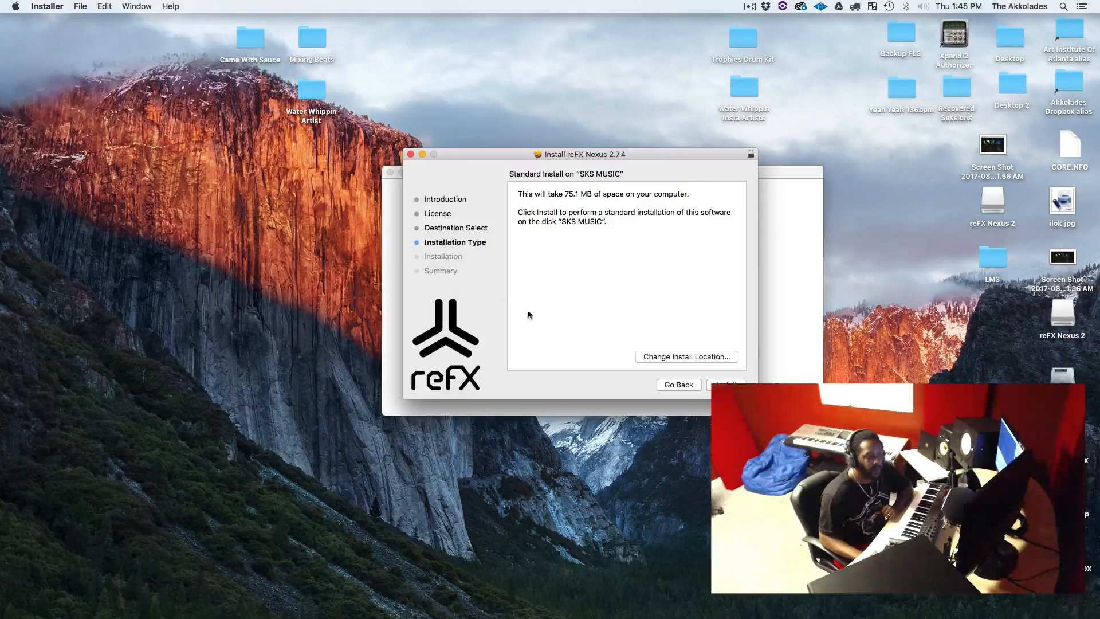
{"action": "mouse_move", "coordinate": [581, 125]}
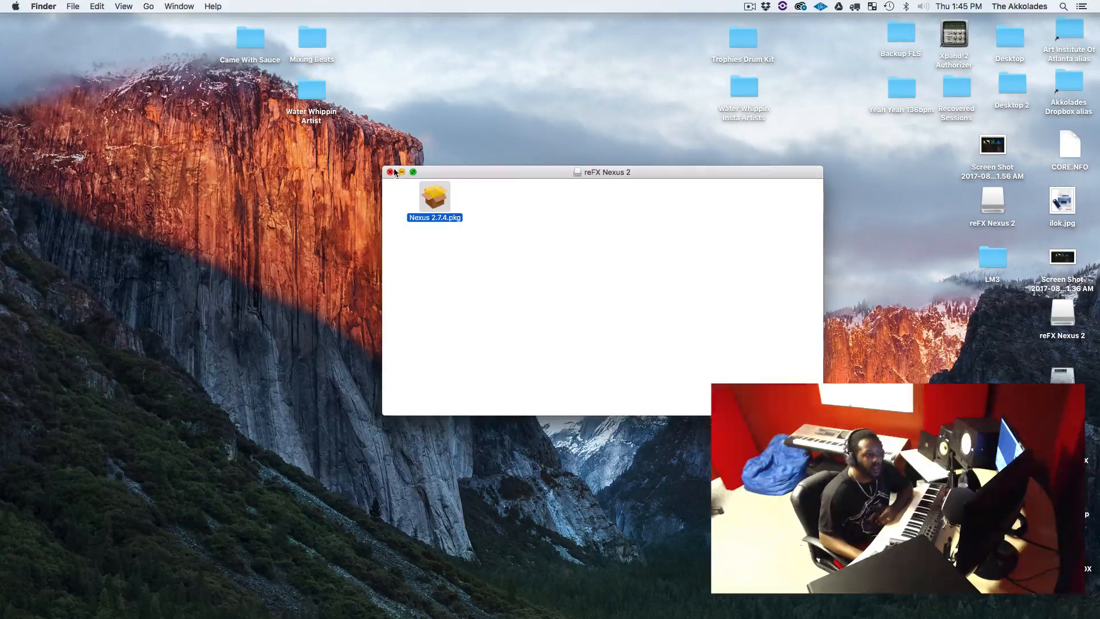
Close the reFX Nexus 2 Finder window and launch FL Studio from the Dock.
{"action": "left_click", "coordinate": [391, 171]}
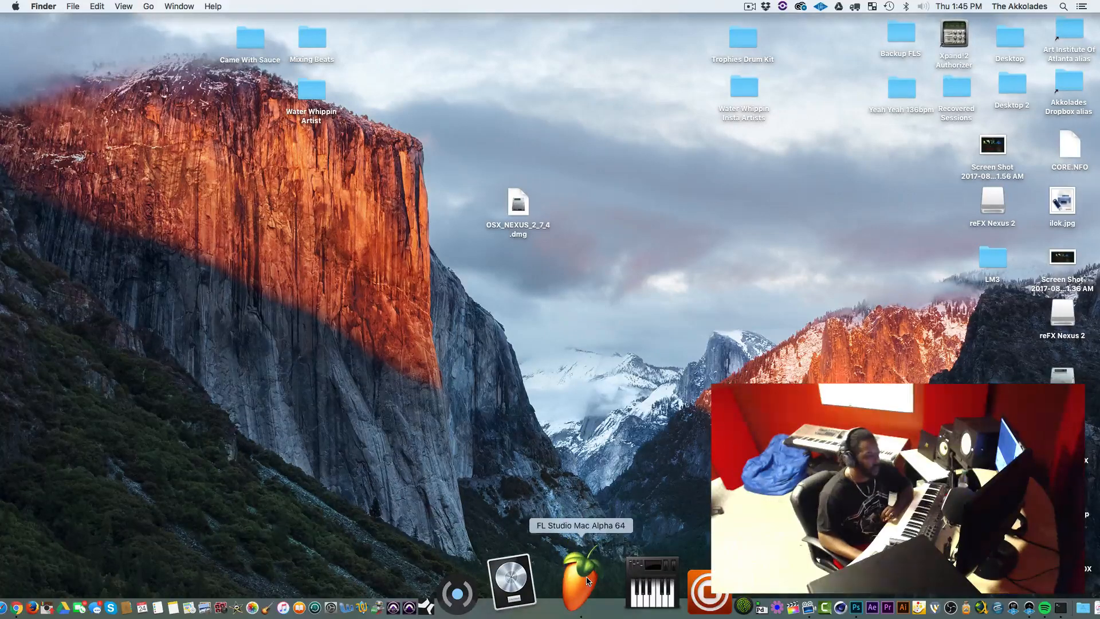
{"action": "left_click", "coordinate": [580, 579]}
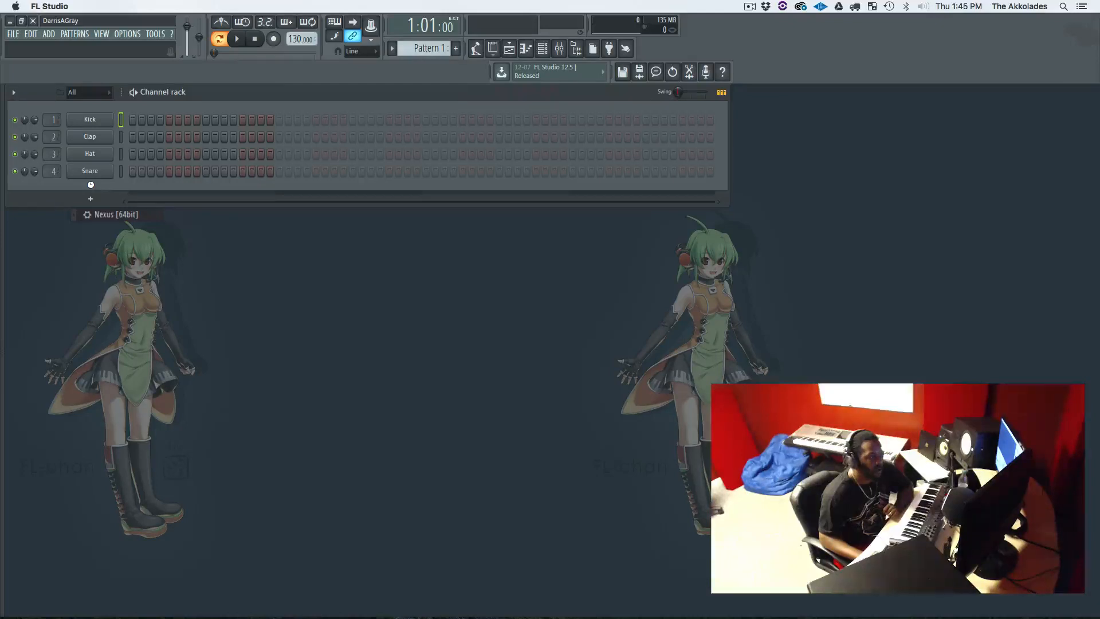
Add Nexus [64bit] as a new channel from the Channel rack plugin list.
{"action": "left_click", "coordinate": [114, 214]}
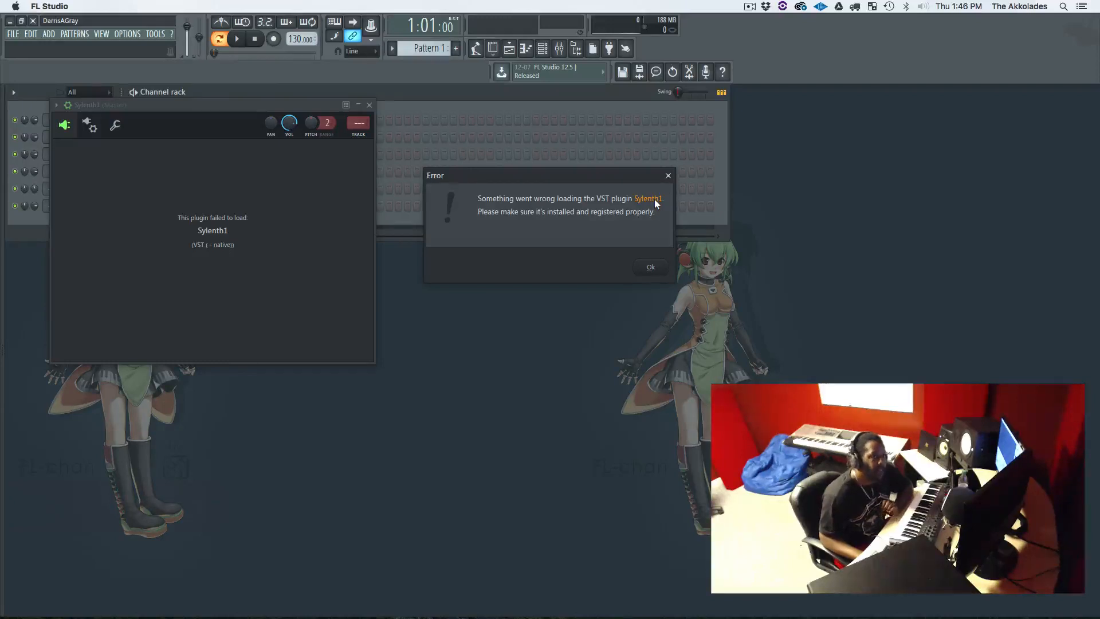
{"action": "mouse_move", "coordinate": [667, 175]}
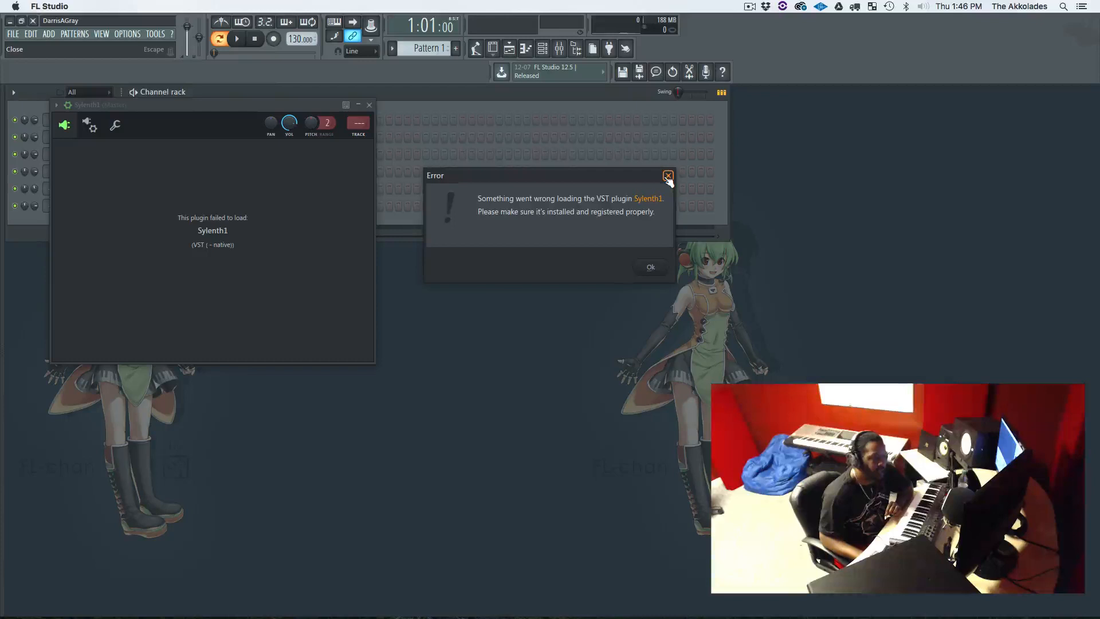
Close the error saying the Sylenth1 VST plugin couldn't load.
{"action": "left_click", "coordinate": [668, 175]}
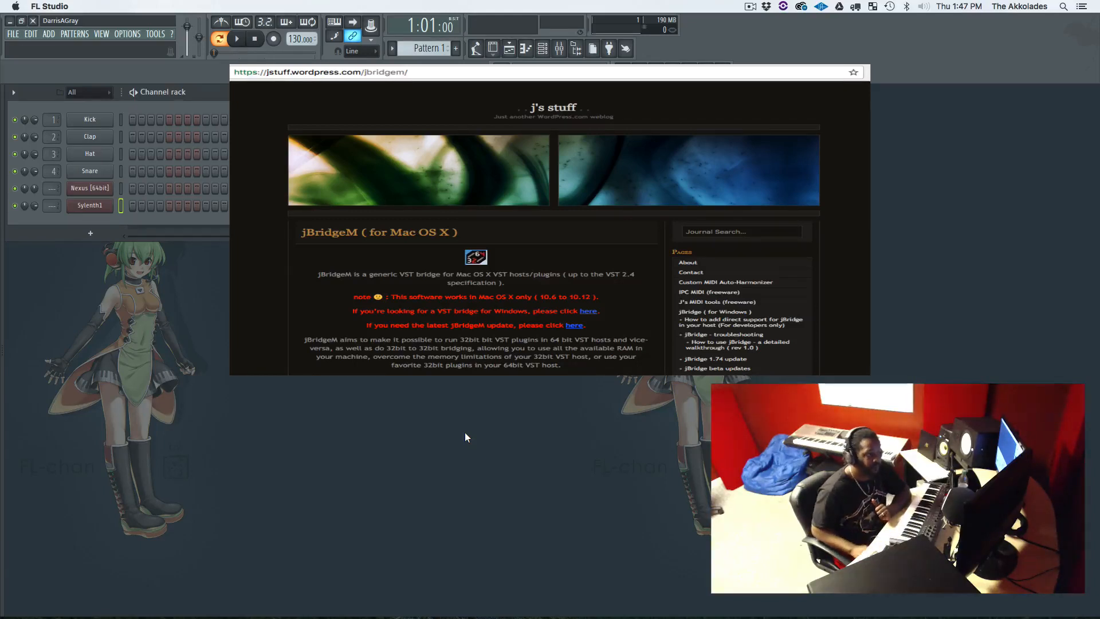
{"action": "mouse_move", "coordinate": [42, 264]}
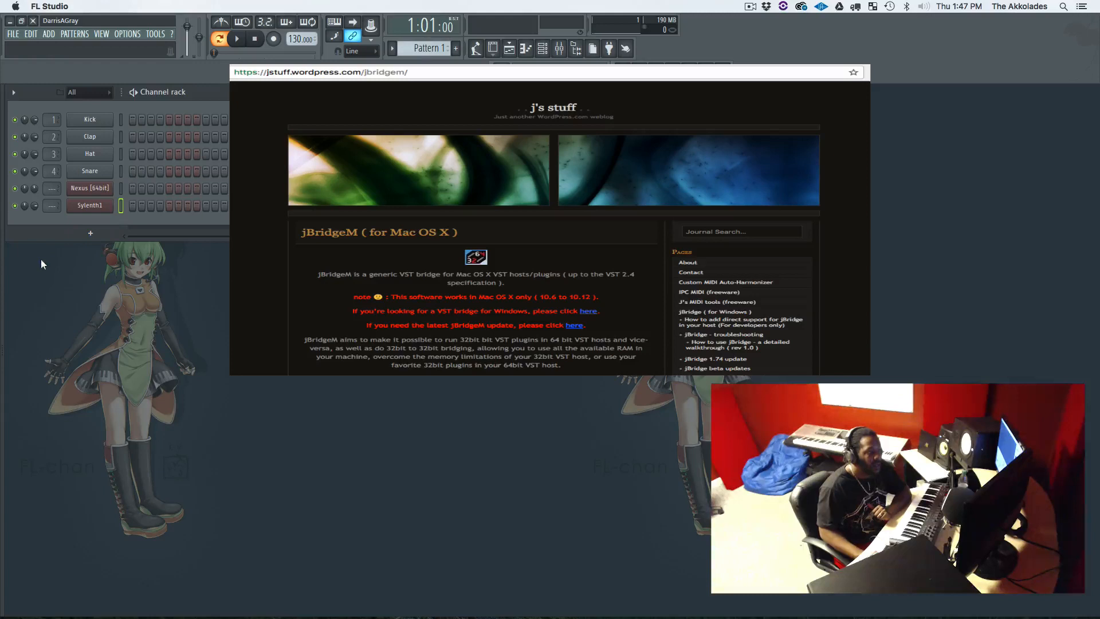
{"action": "mouse_move", "coordinate": [148, 251]}
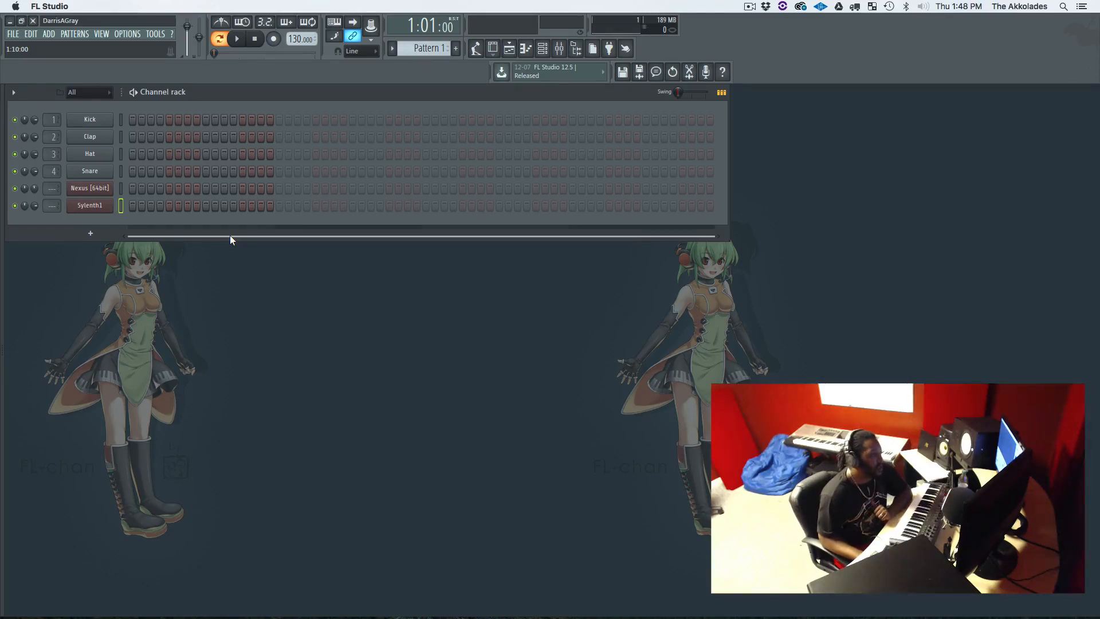
{"action": "mouse_move", "coordinate": [279, 260]}
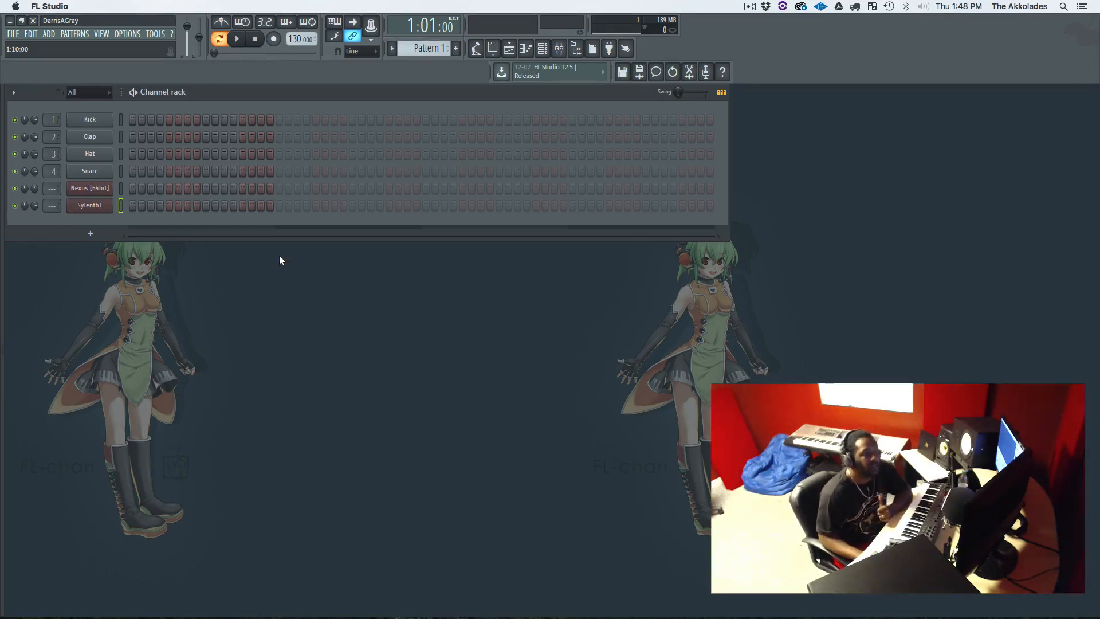